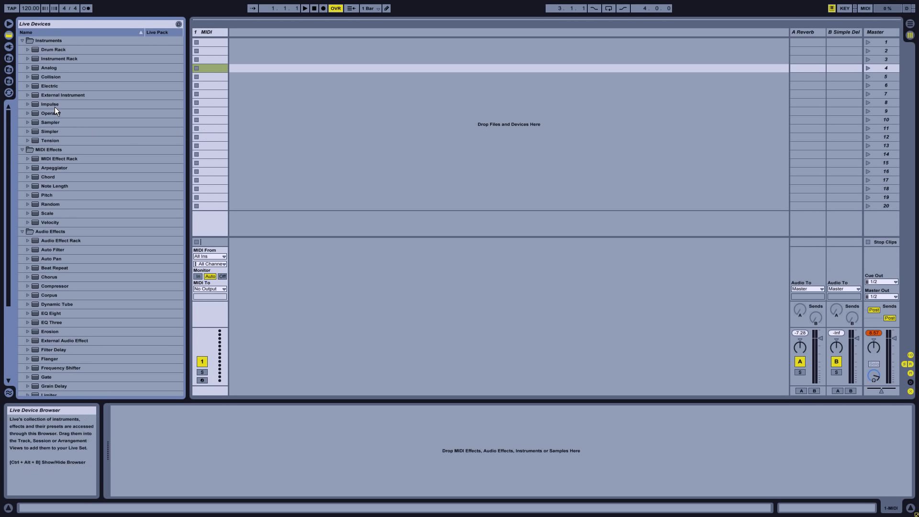
- Load the Impulse drum instrument from the Live Devices browser onto MIDI track 1
click(49, 104)
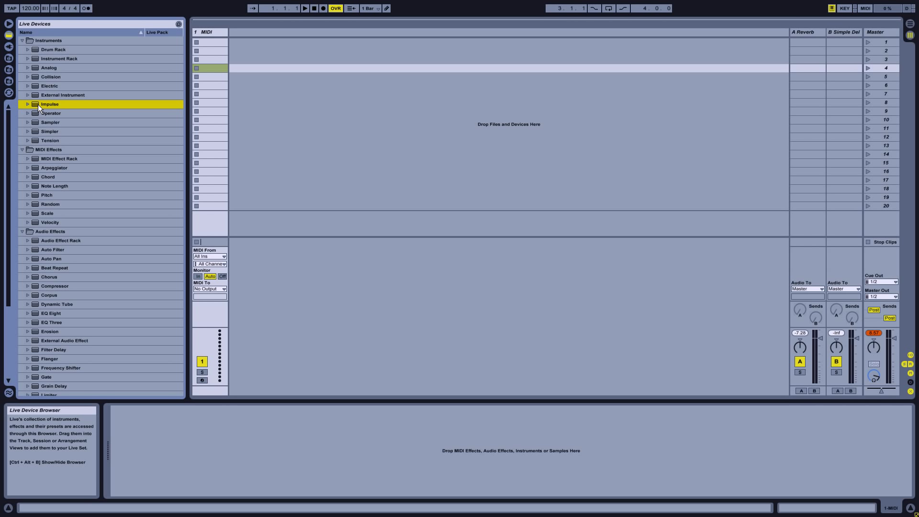
mouse_move(37, 108)
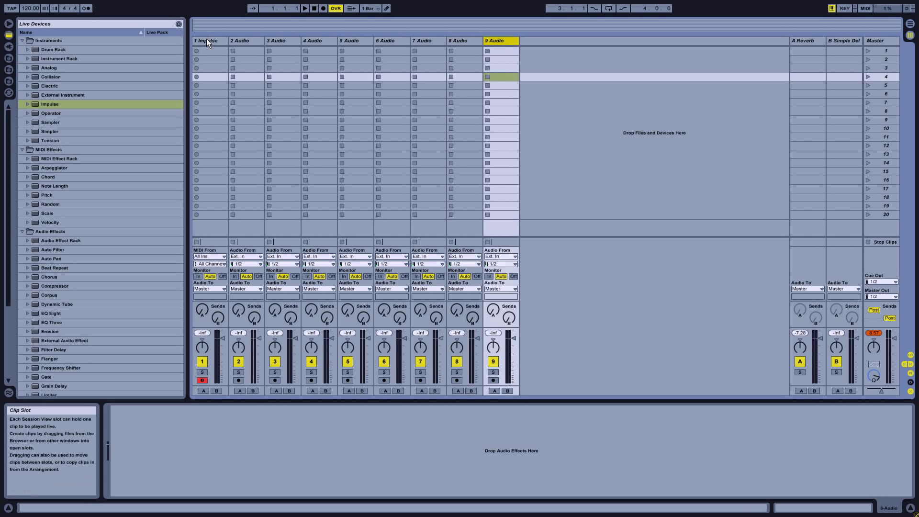
- Select audio tracks 2–9 and set their Audio From input to 1-Impulse
click(240, 40)
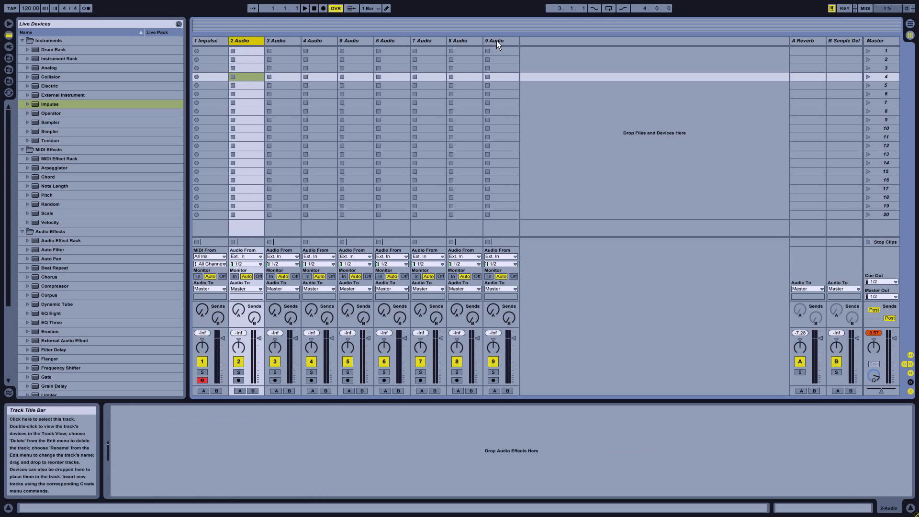
click(246, 256)
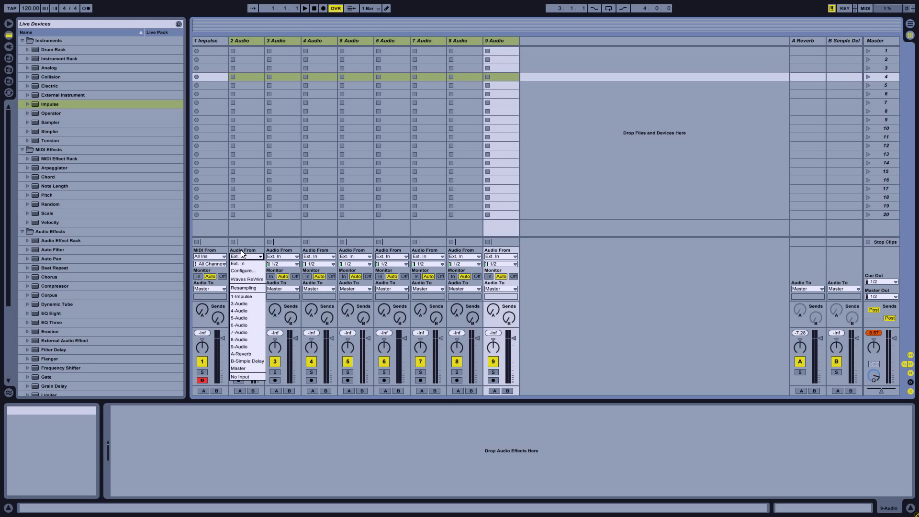
mouse_move(245, 263)
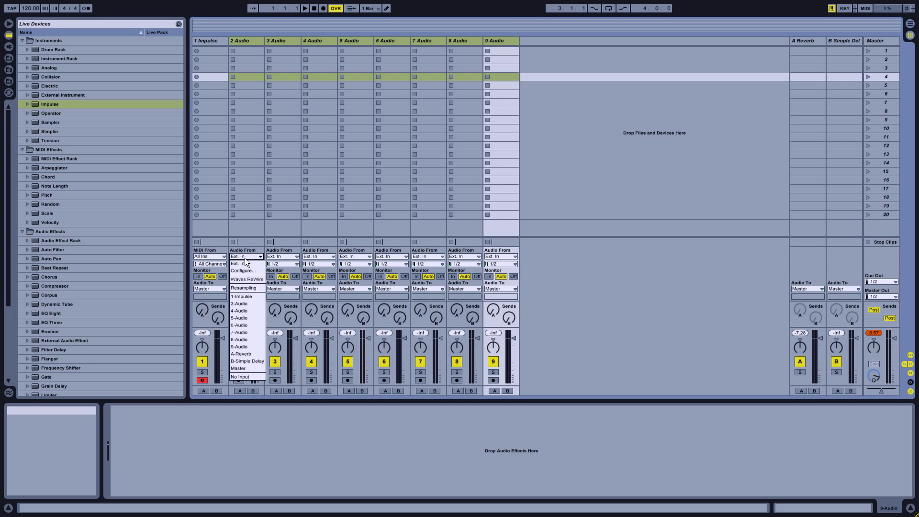
click(242, 296)
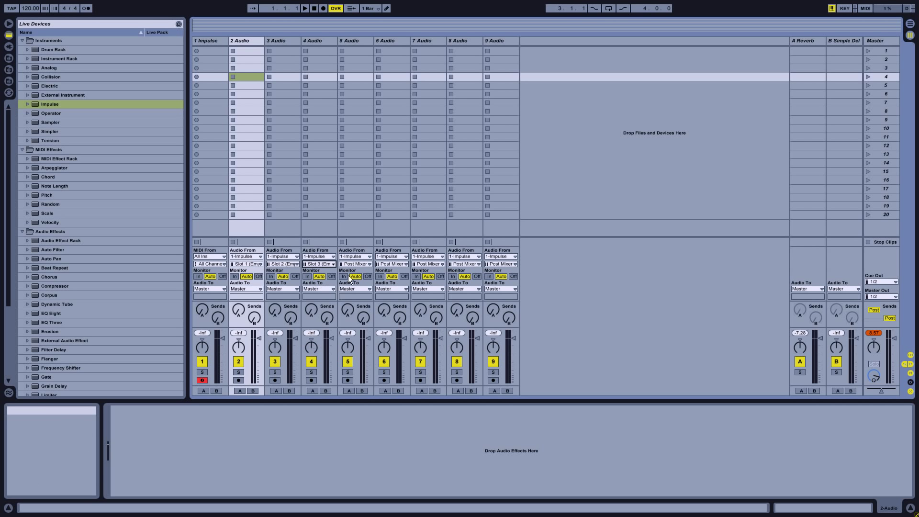
- Feed tracks 5, 6 and 8 from Impulse slots 4, 5 and 7, then show the Impulse device
click(391, 257)
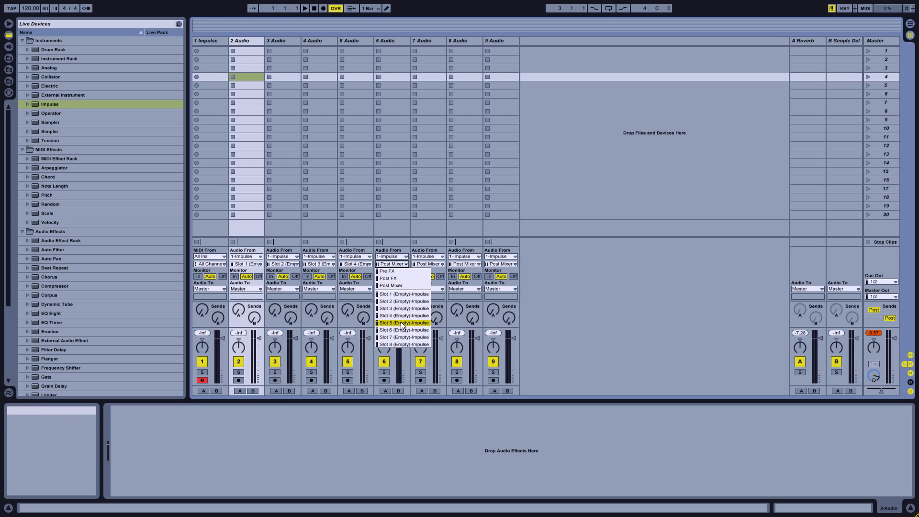
click(403, 329)
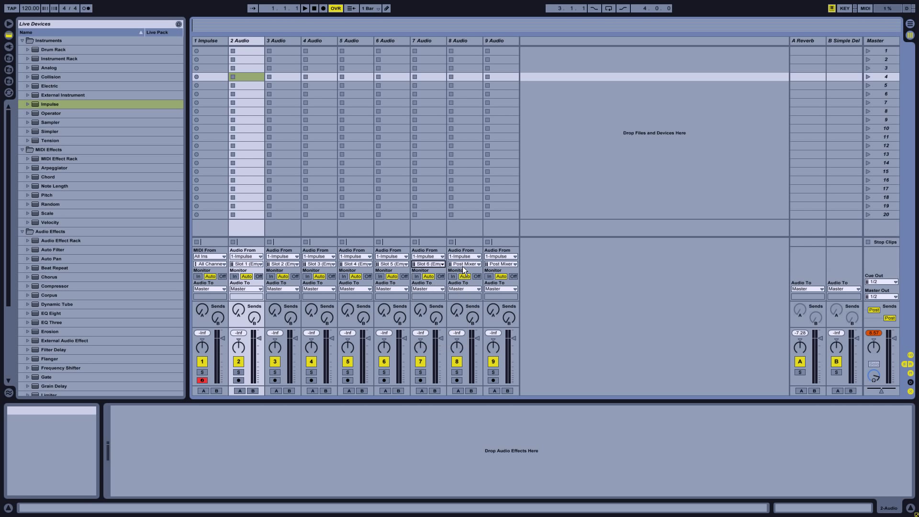
click(500, 257)
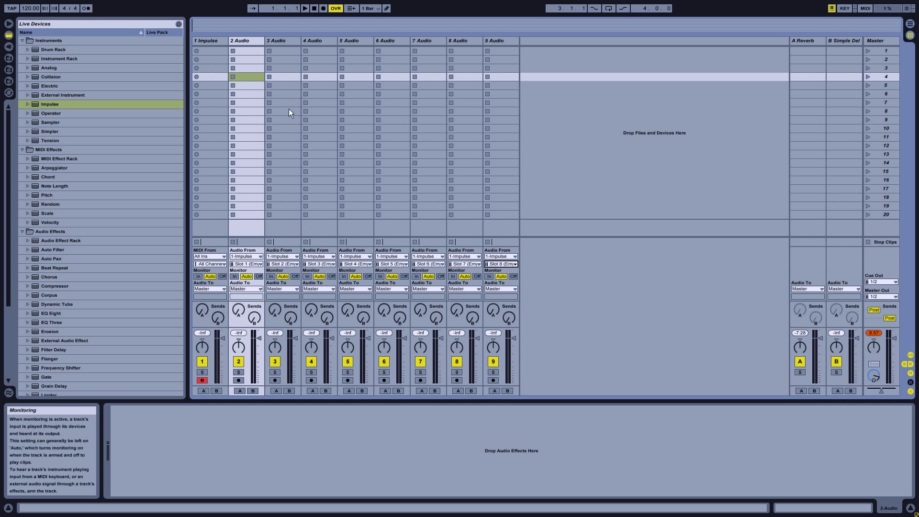
click(206, 40)
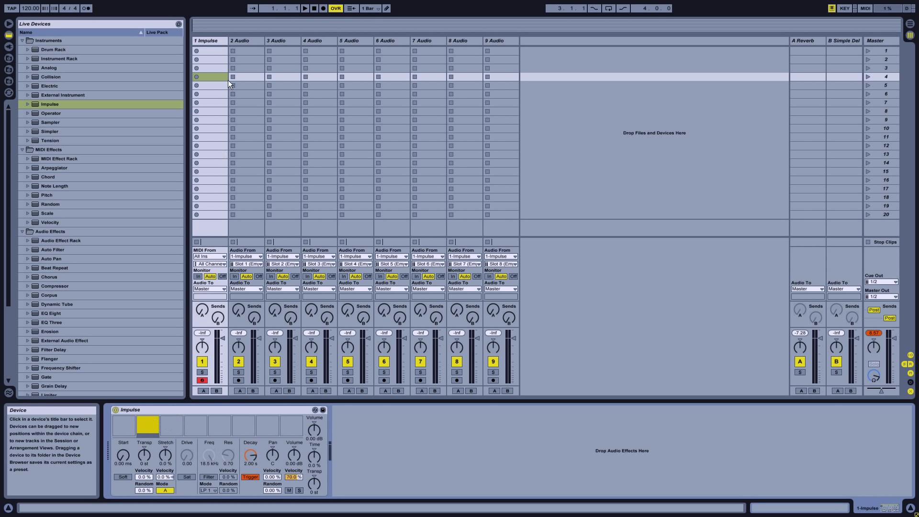
- Select audio tracks 2–9, enable Monitor In, and return to the Impulse track
click(500, 41)
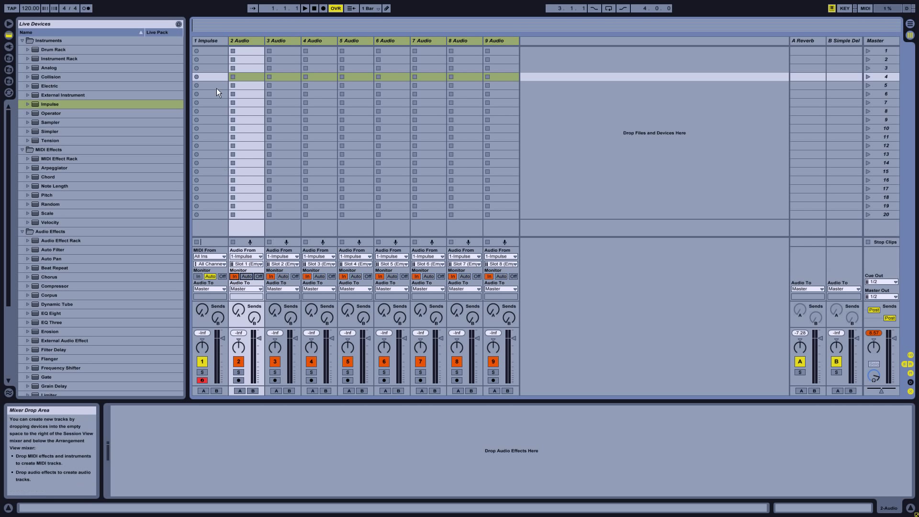
click(207, 40)
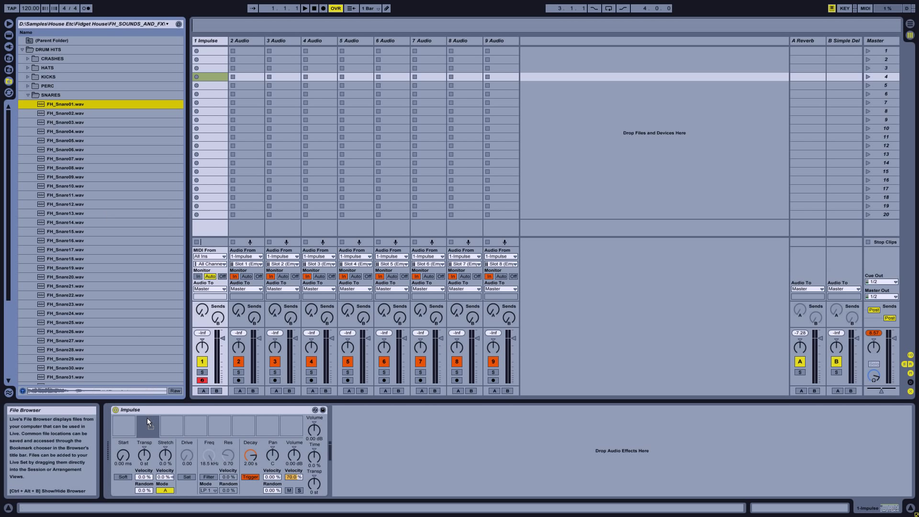
- Load FH_Kick_01.wav into Impulse slot 1 and FH_HiHat_01.wav into slot 3 from the KICKS and HATS folders
click(48, 77)
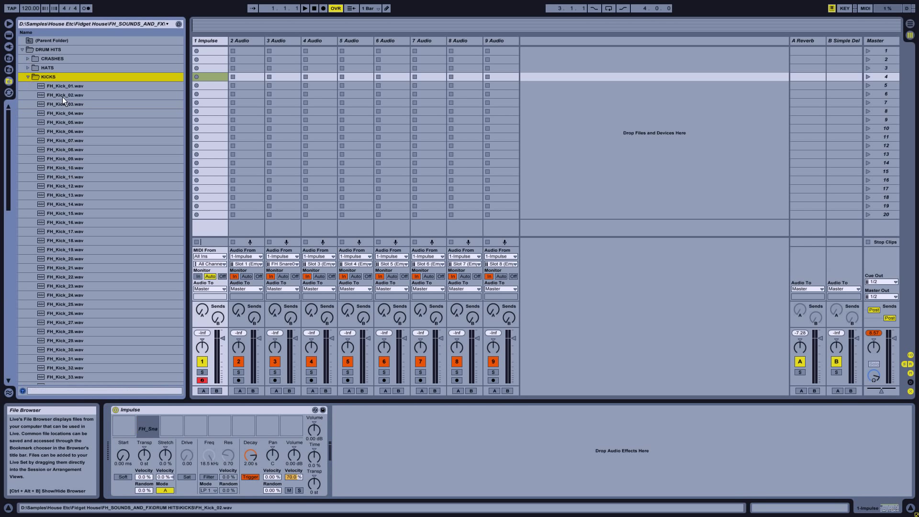
click(64, 86)
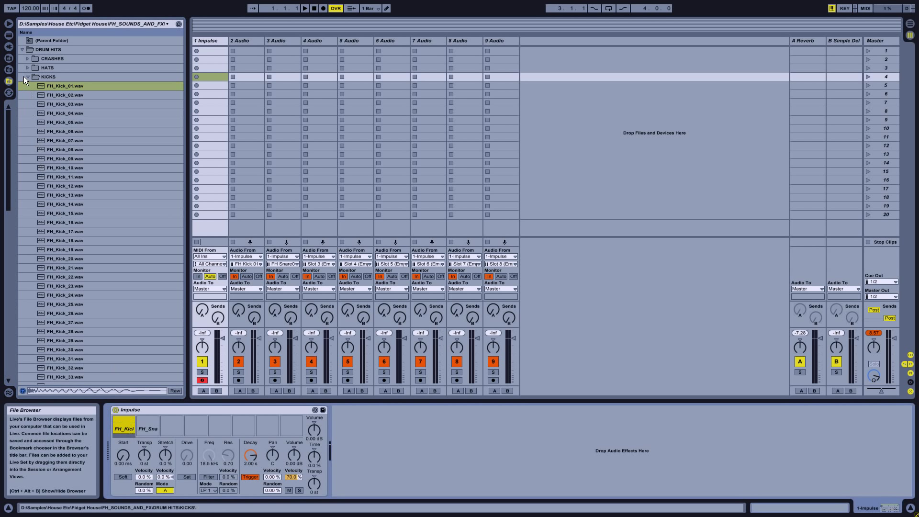
click(64, 95)
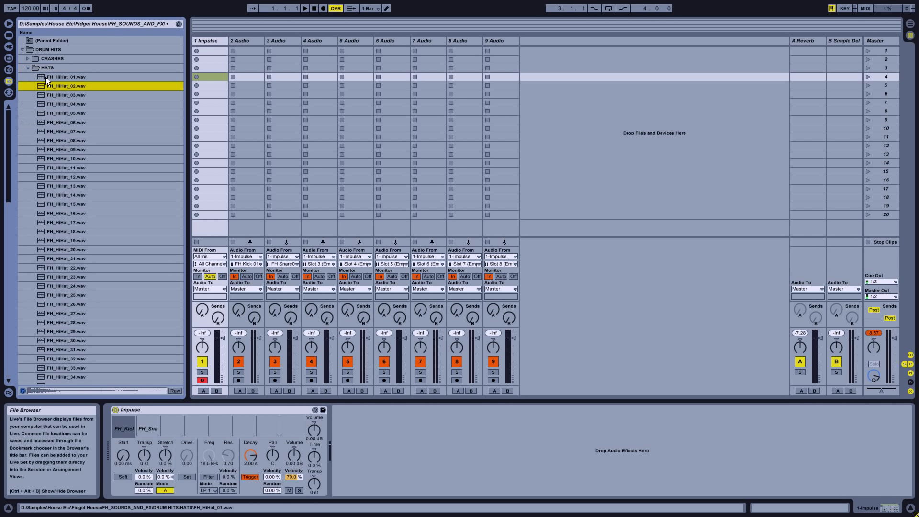
click(66, 77)
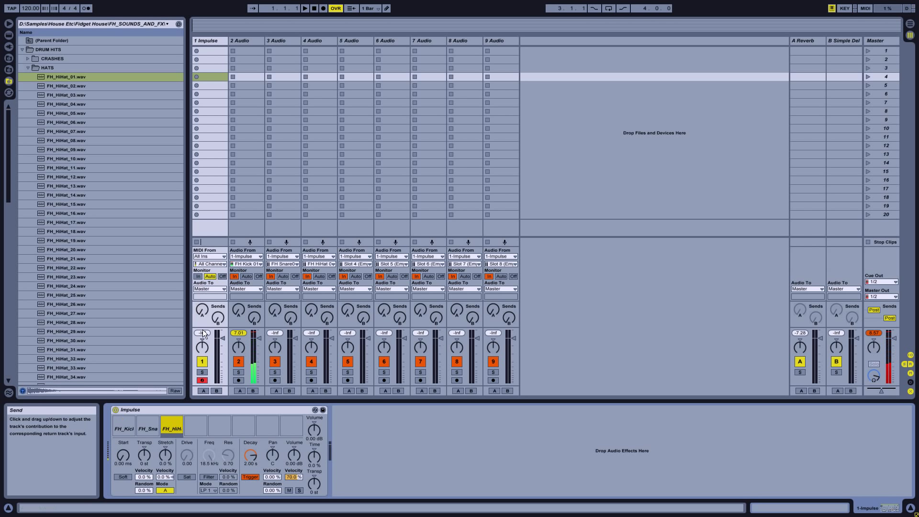
click(244, 40)
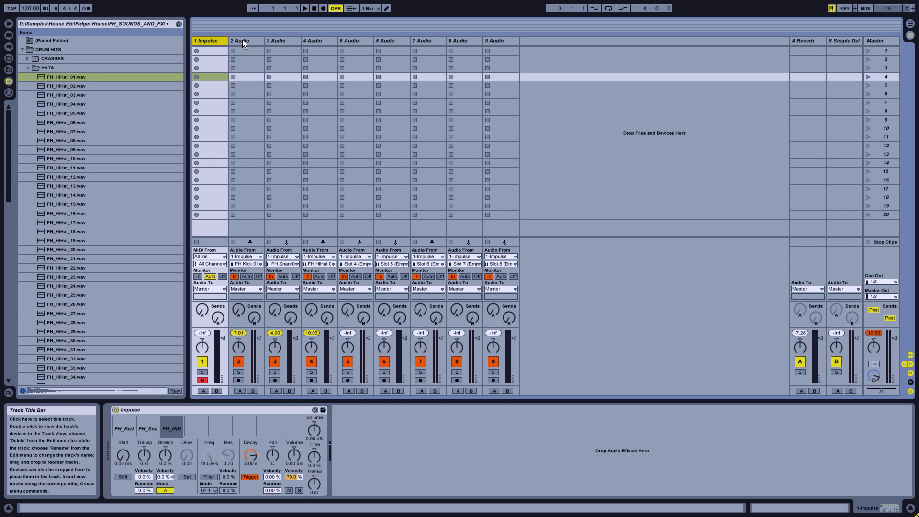
mouse_move(202, 42)
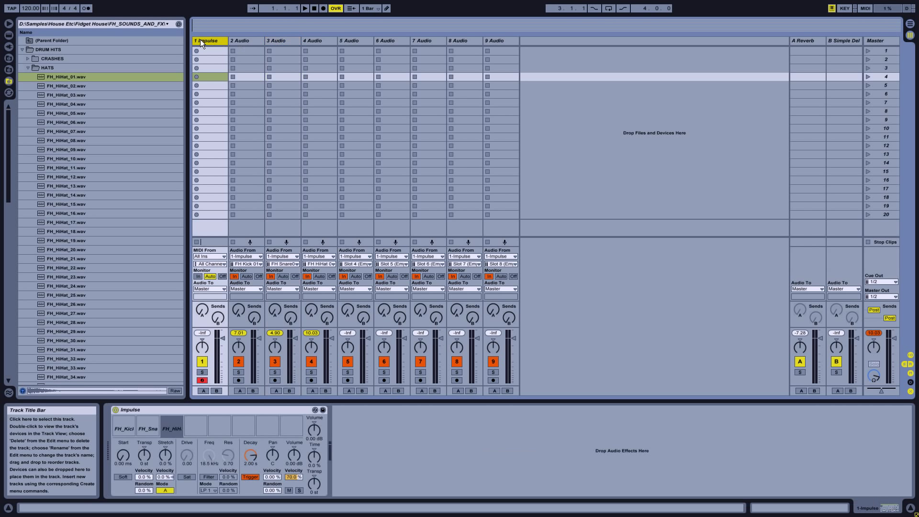